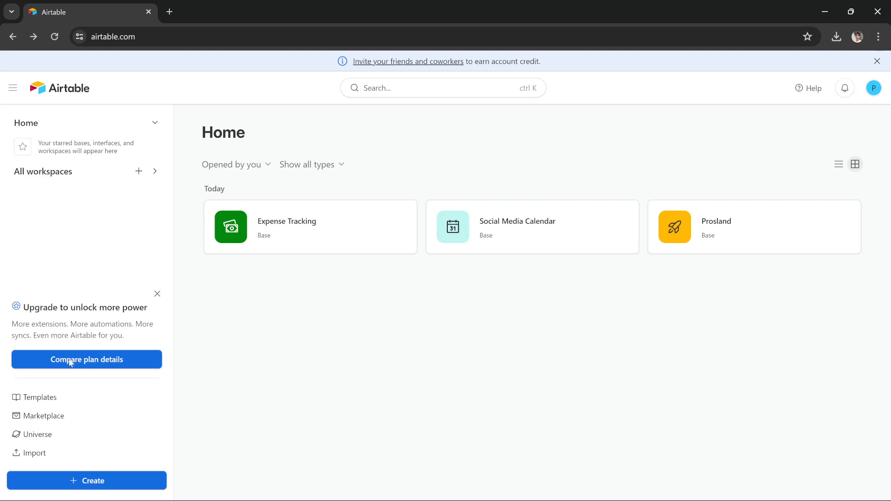
Open Templates from the left sidebar to show popular base templates.
{"action": "left_click", "coordinate": [86, 360]}
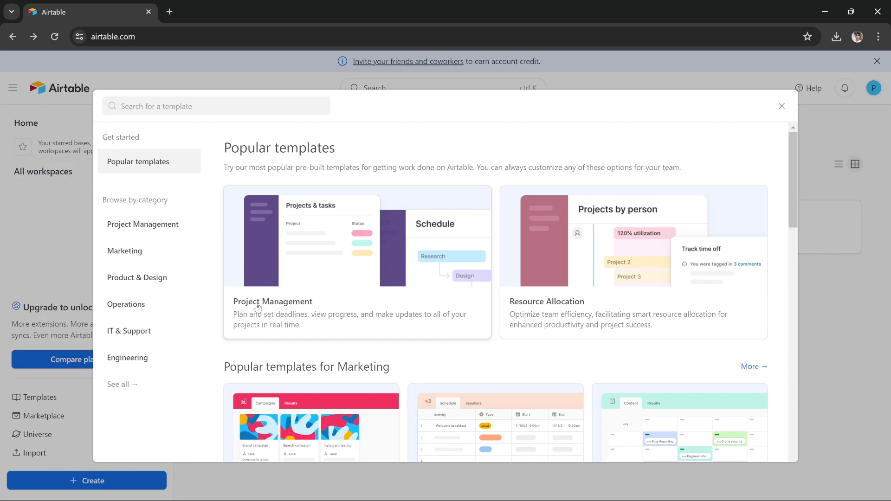
{"action": "mouse_move", "coordinate": [275, 313]}
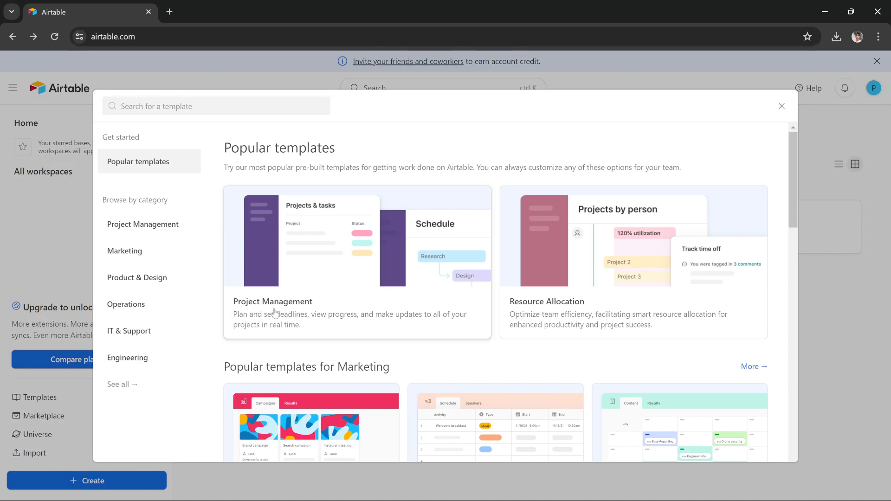
{"action": "mouse_move", "coordinate": [387, 294]}
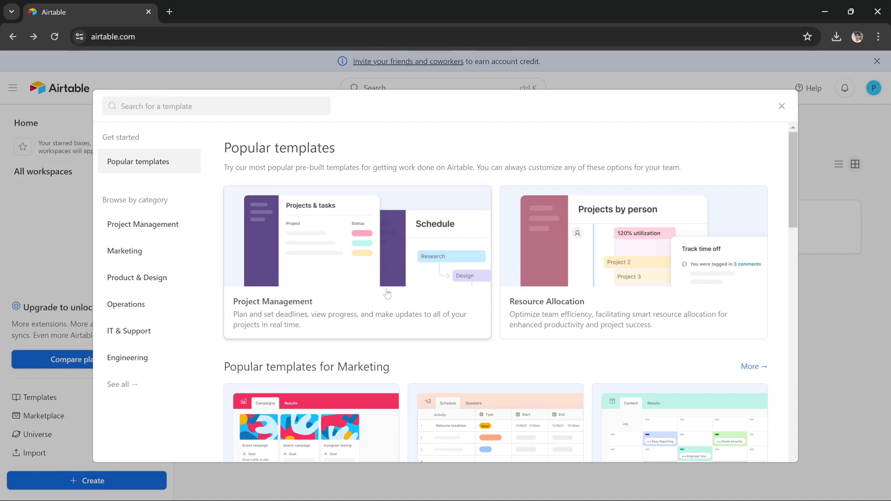
{"action": "mouse_move", "coordinate": [307, 143]}
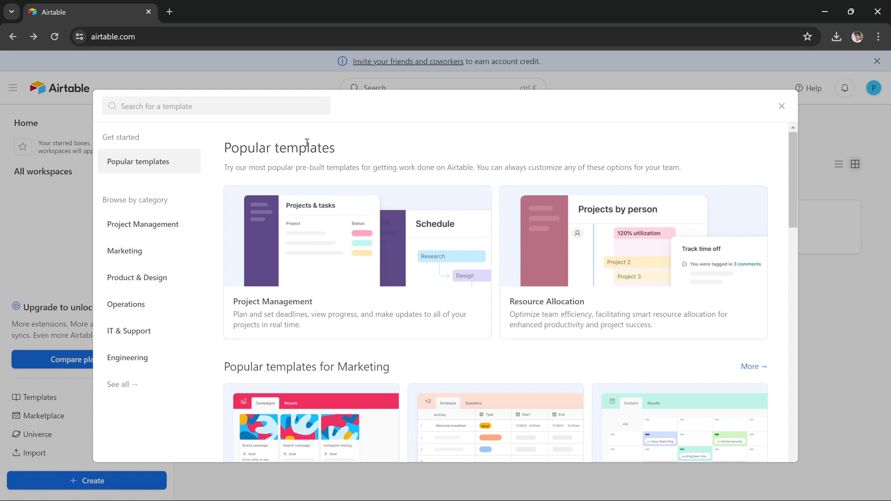
Search 'pro', pick Project Management, and create the base in My First Workspace.
{"action": "left_click", "coordinate": [216, 105]}
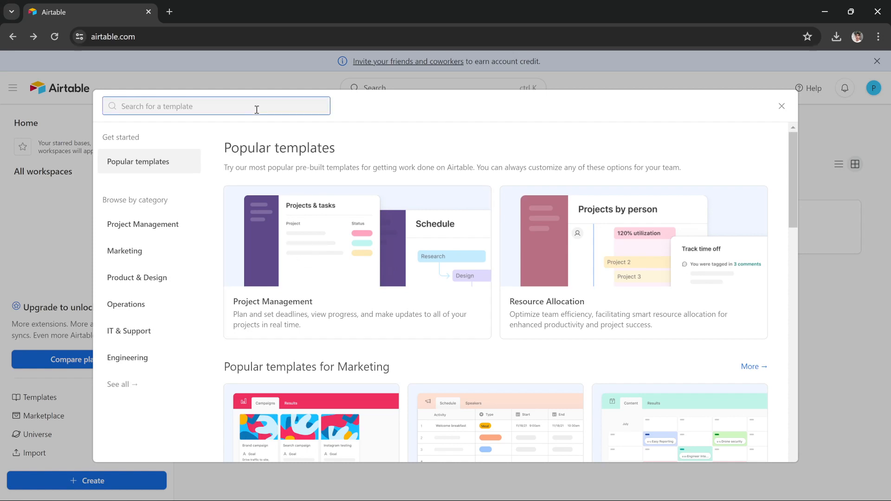
{"action": "type", "text": "project"}
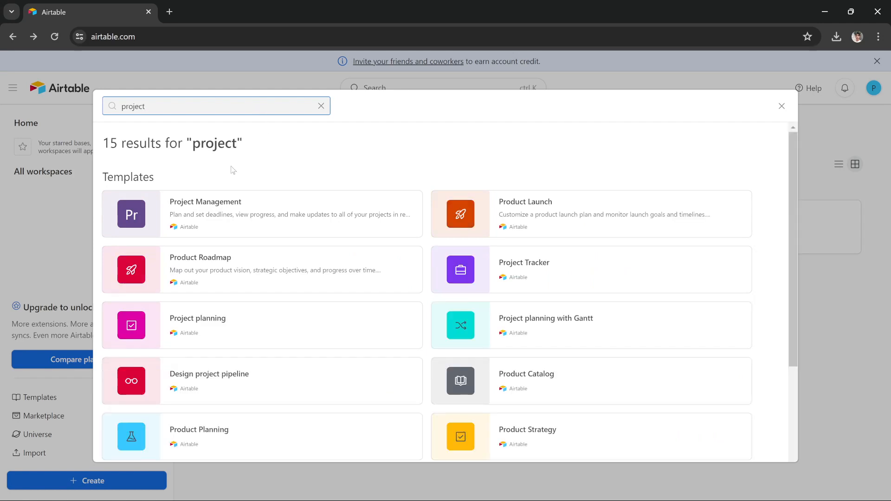
{"action": "left_click", "coordinate": [204, 213]}
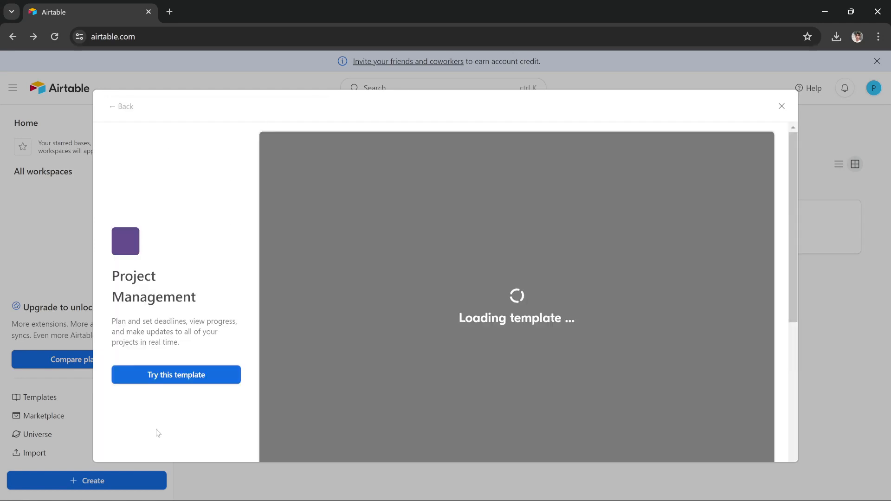
{"action": "left_click", "coordinate": [176, 375]}
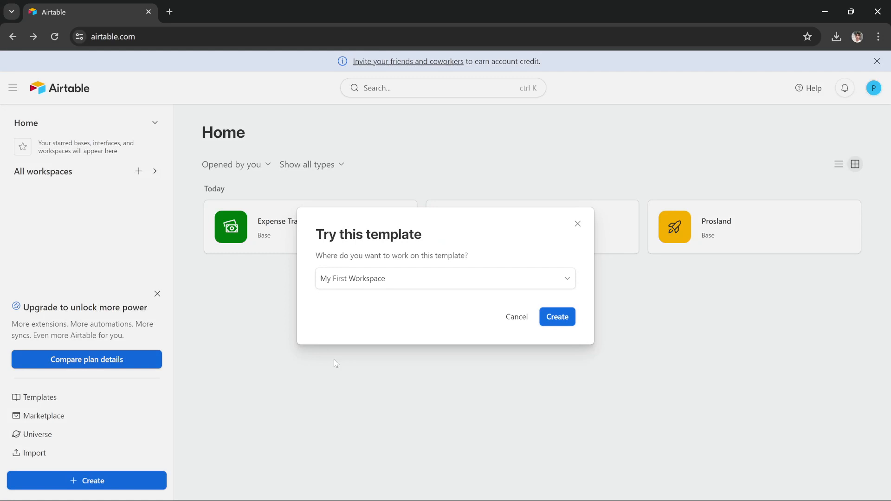
{"action": "left_click", "coordinate": [557, 317]}
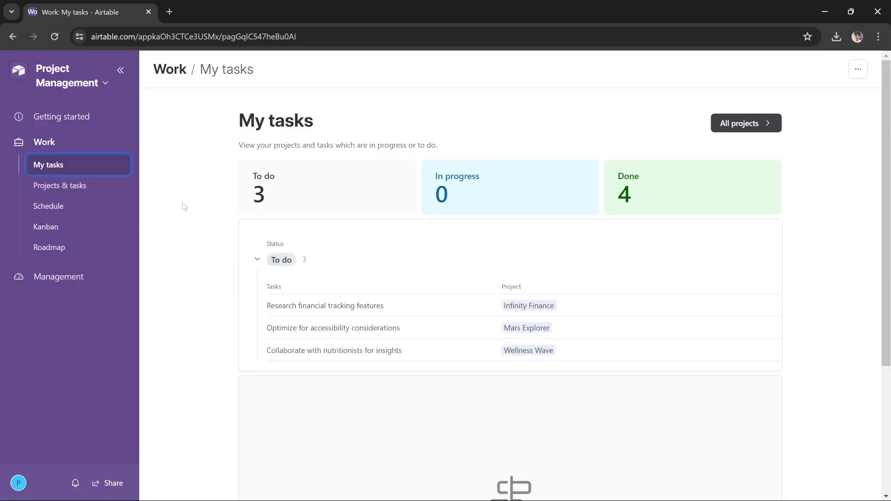
{"action": "mouse_move", "coordinate": [60, 117]}
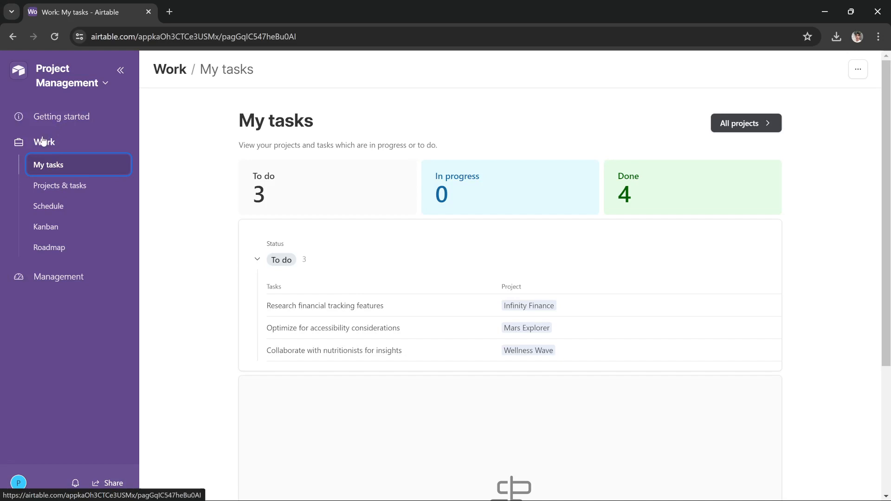
{"action": "mouse_move", "coordinate": [56, 161]}
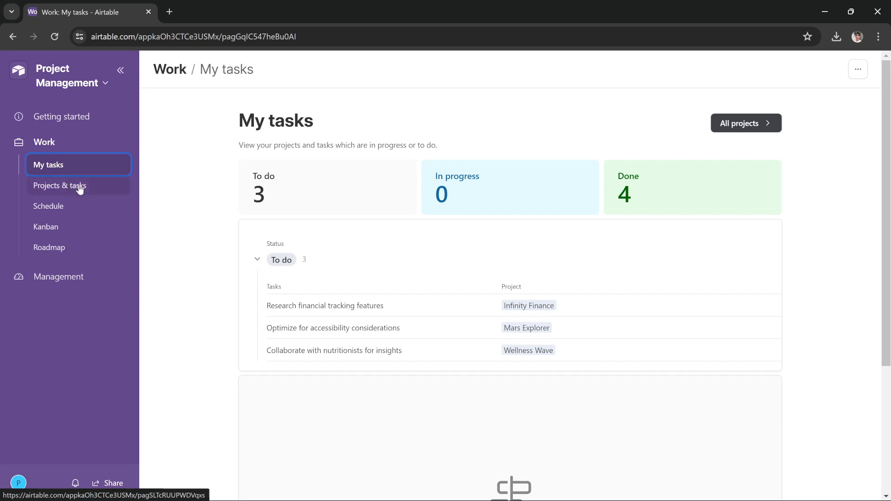
{"action": "mouse_move", "coordinate": [67, 197]}
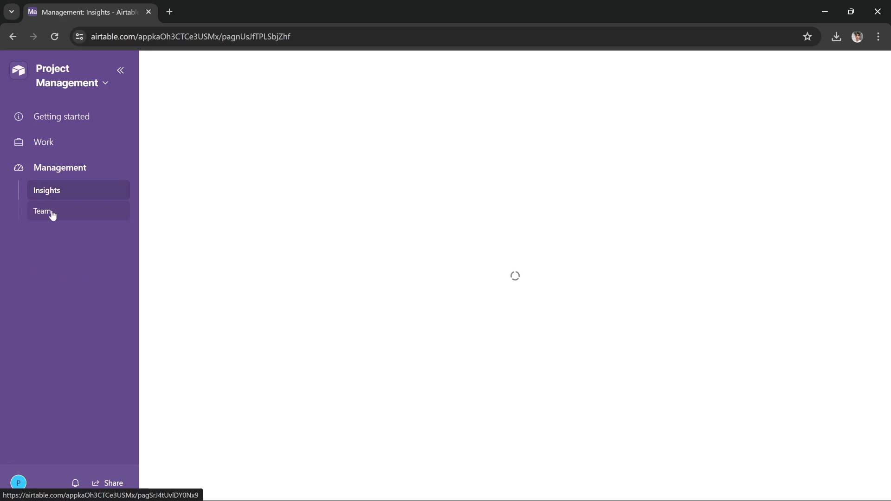
{"action": "left_click", "coordinate": [43, 142]}
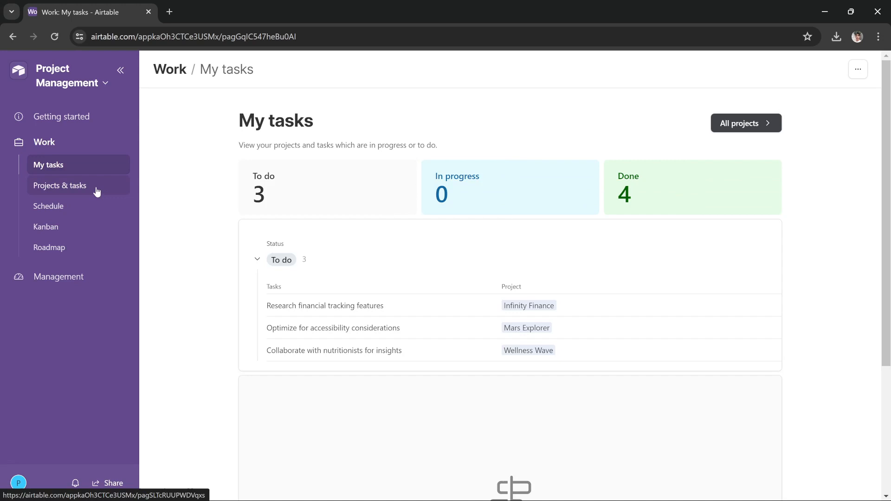
Switch to Projects & tasks under Work and scroll through the sample projects.
{"action": "scroll", "scroll_direction": "down", "scroll_amount": 3}
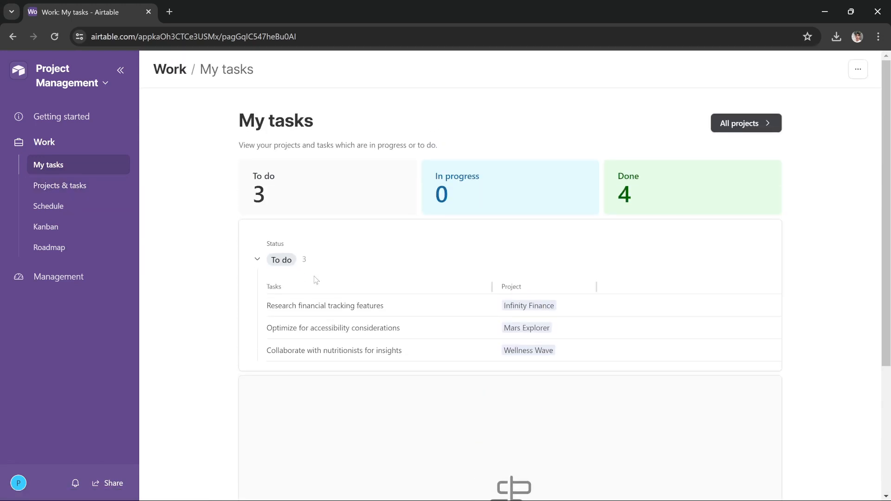
{"action": "left_click", "coordinate": [60, 186]}
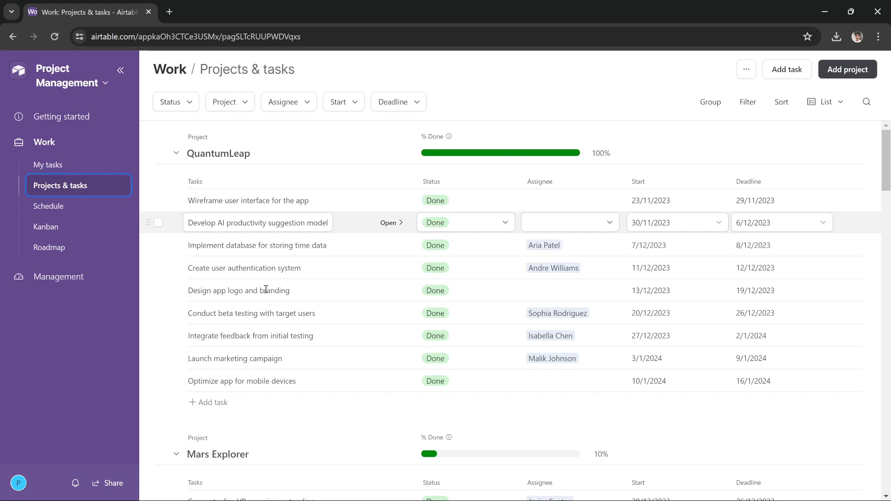
{"action": "scroll", "scroll_direction": "down", "scroll_amount": 3}
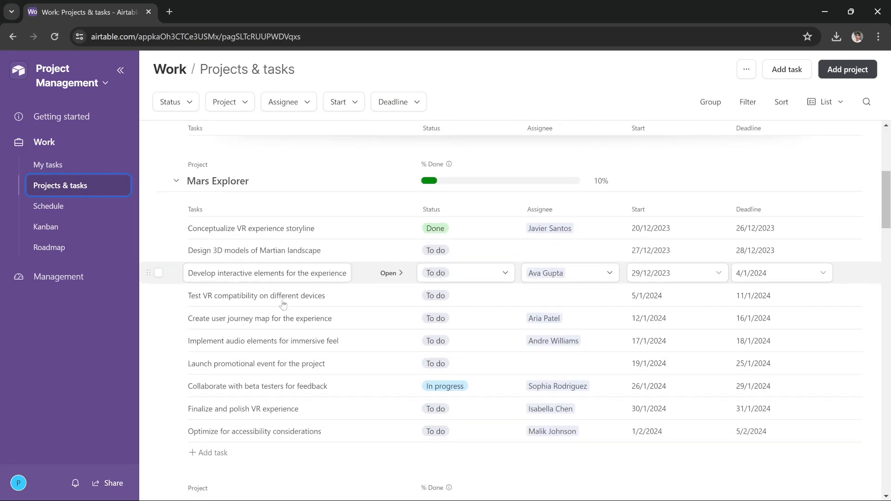
{"action": "scroll", "scroll_direction": "down", "scroll_amount": 3}
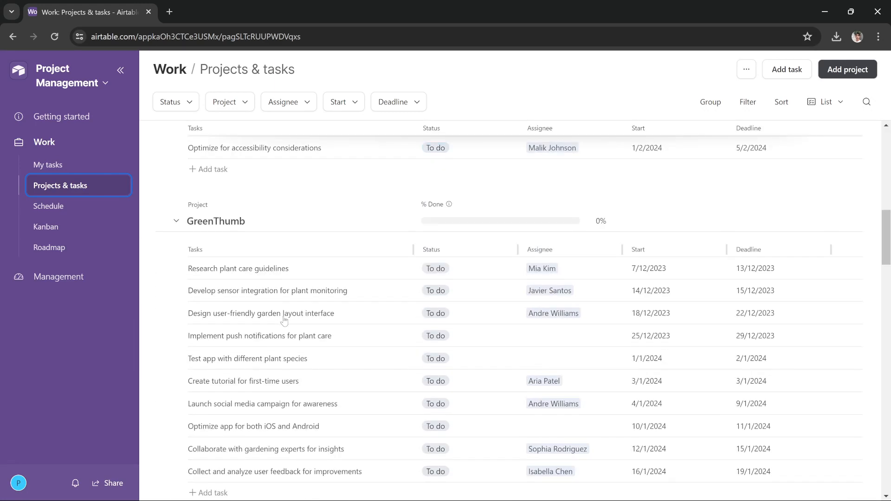
{"action": "scroll", "scroll_direction": "down", "scroll_amount": 3}
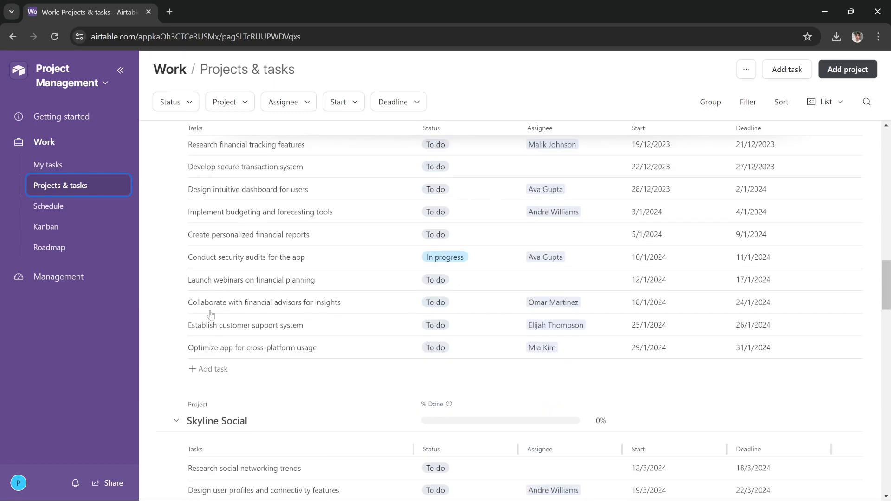